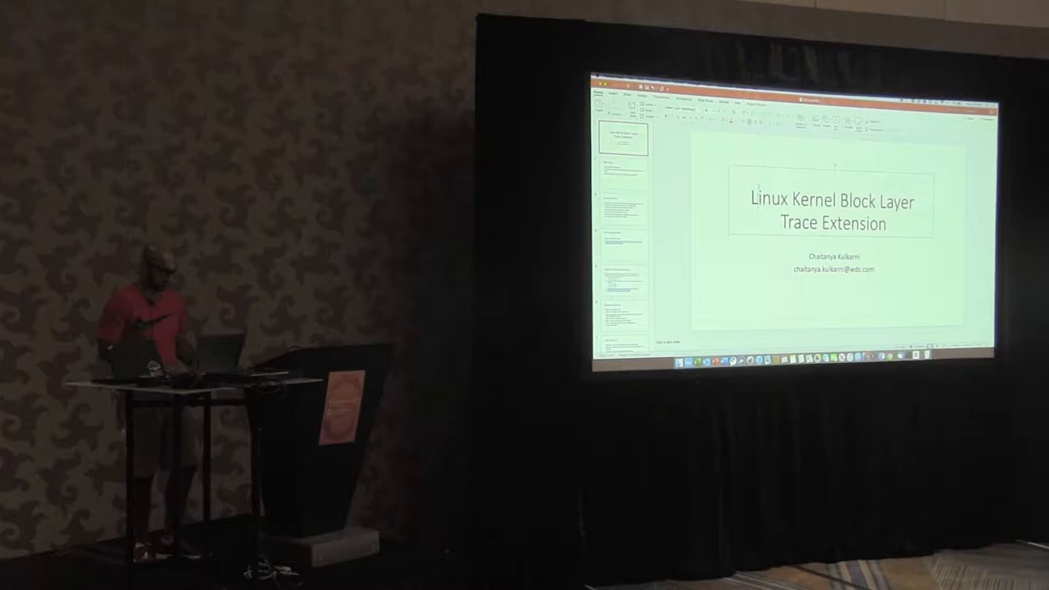
key(Right)
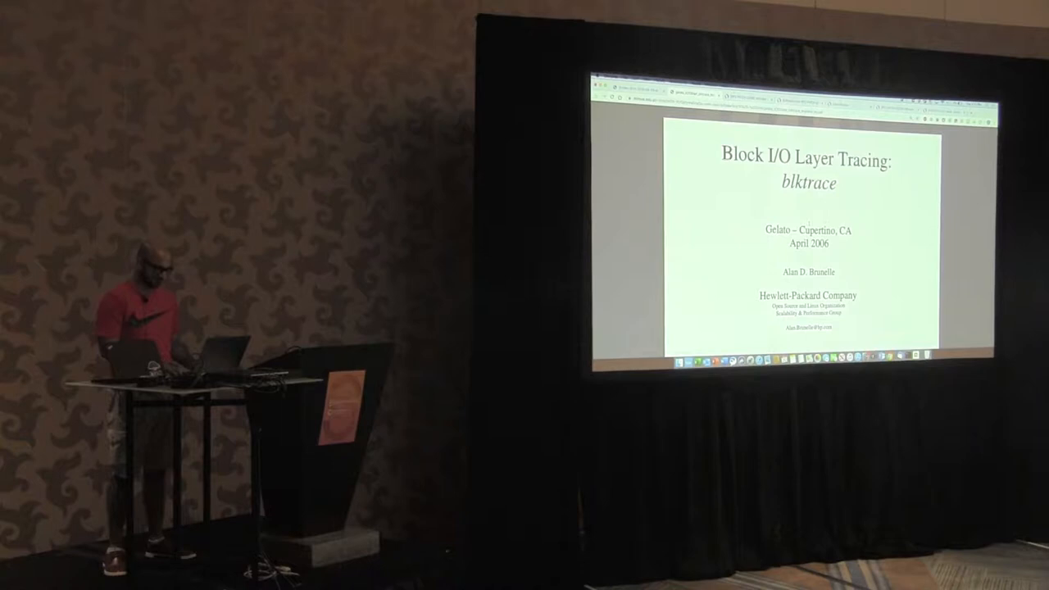
key(right)
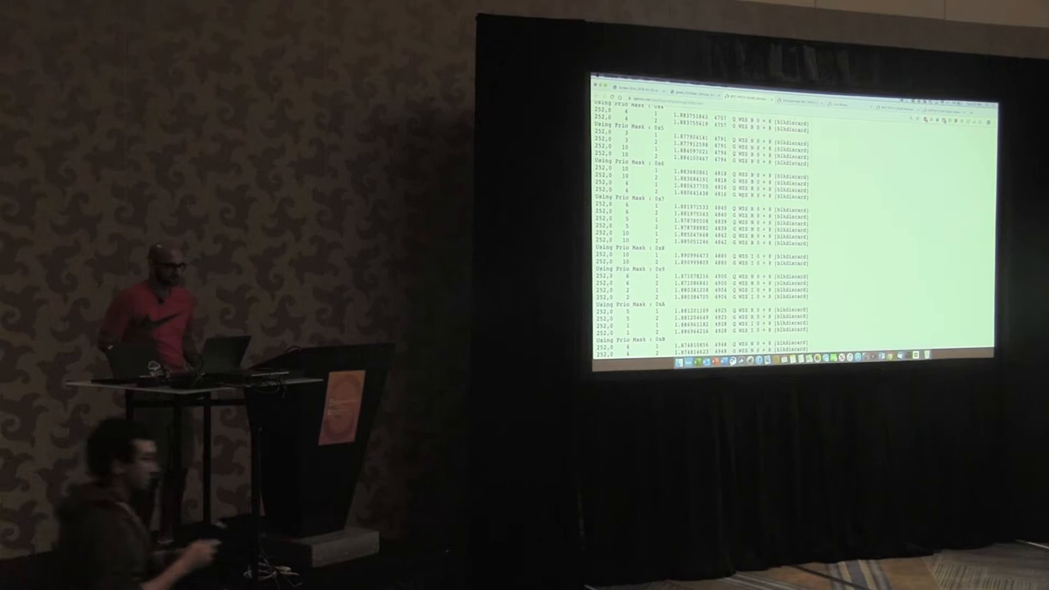
scroll(down, 3)
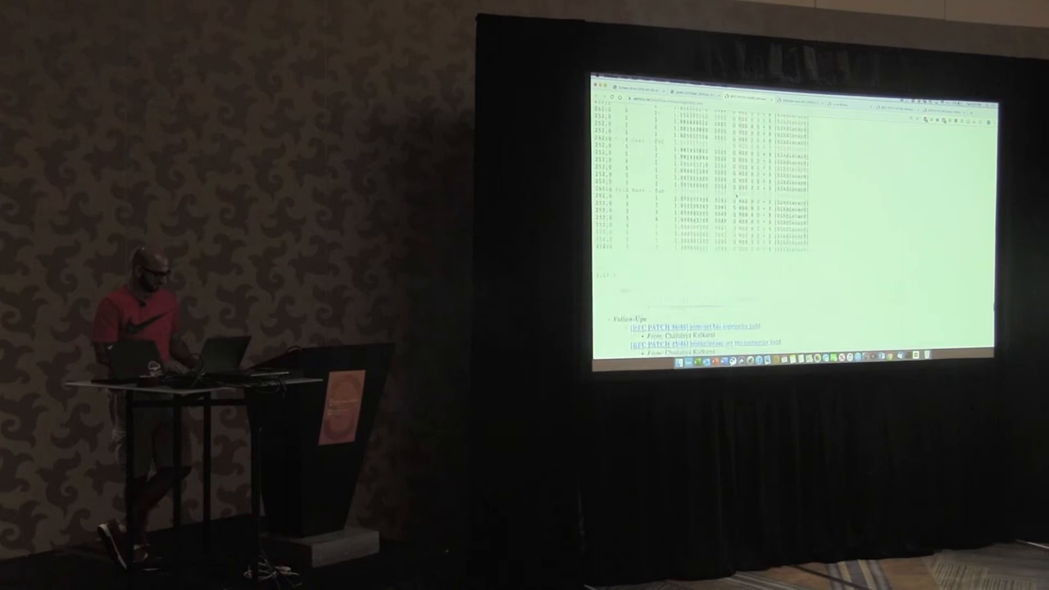